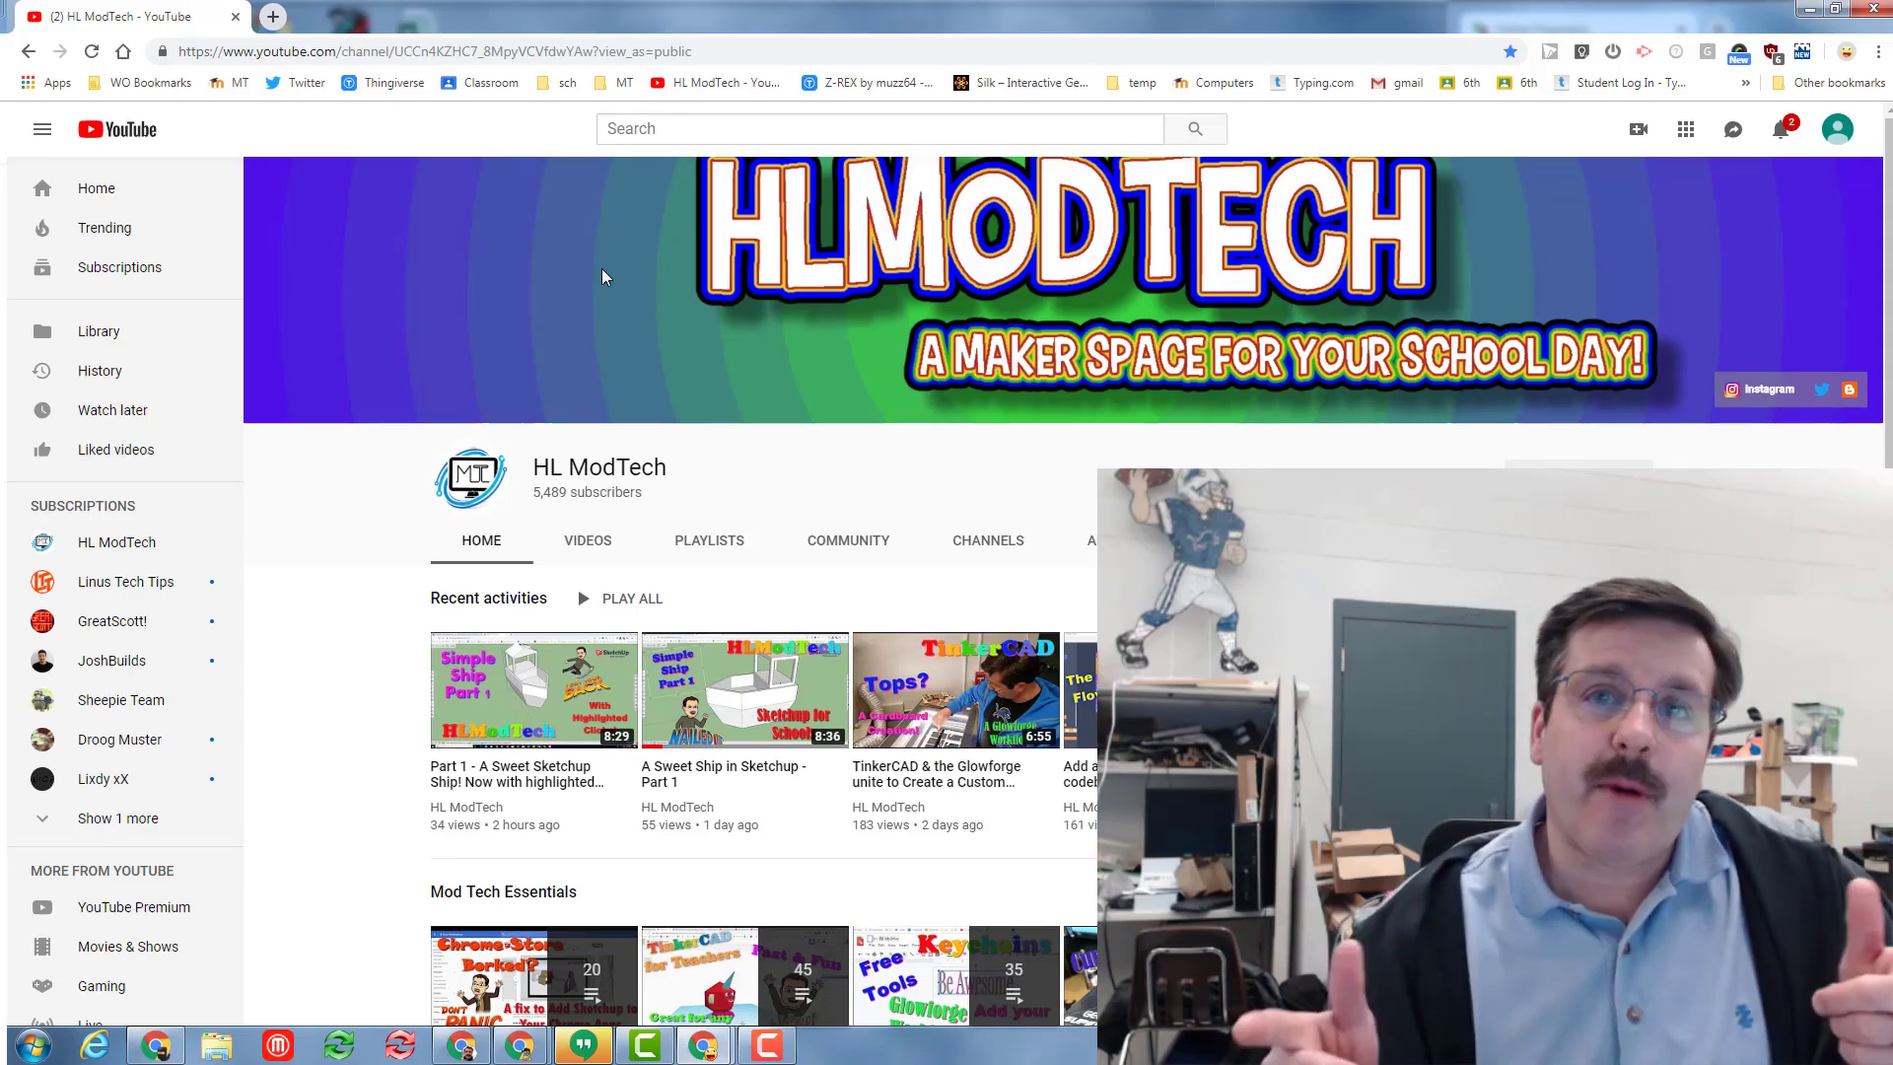
mouse_move(722, 781)
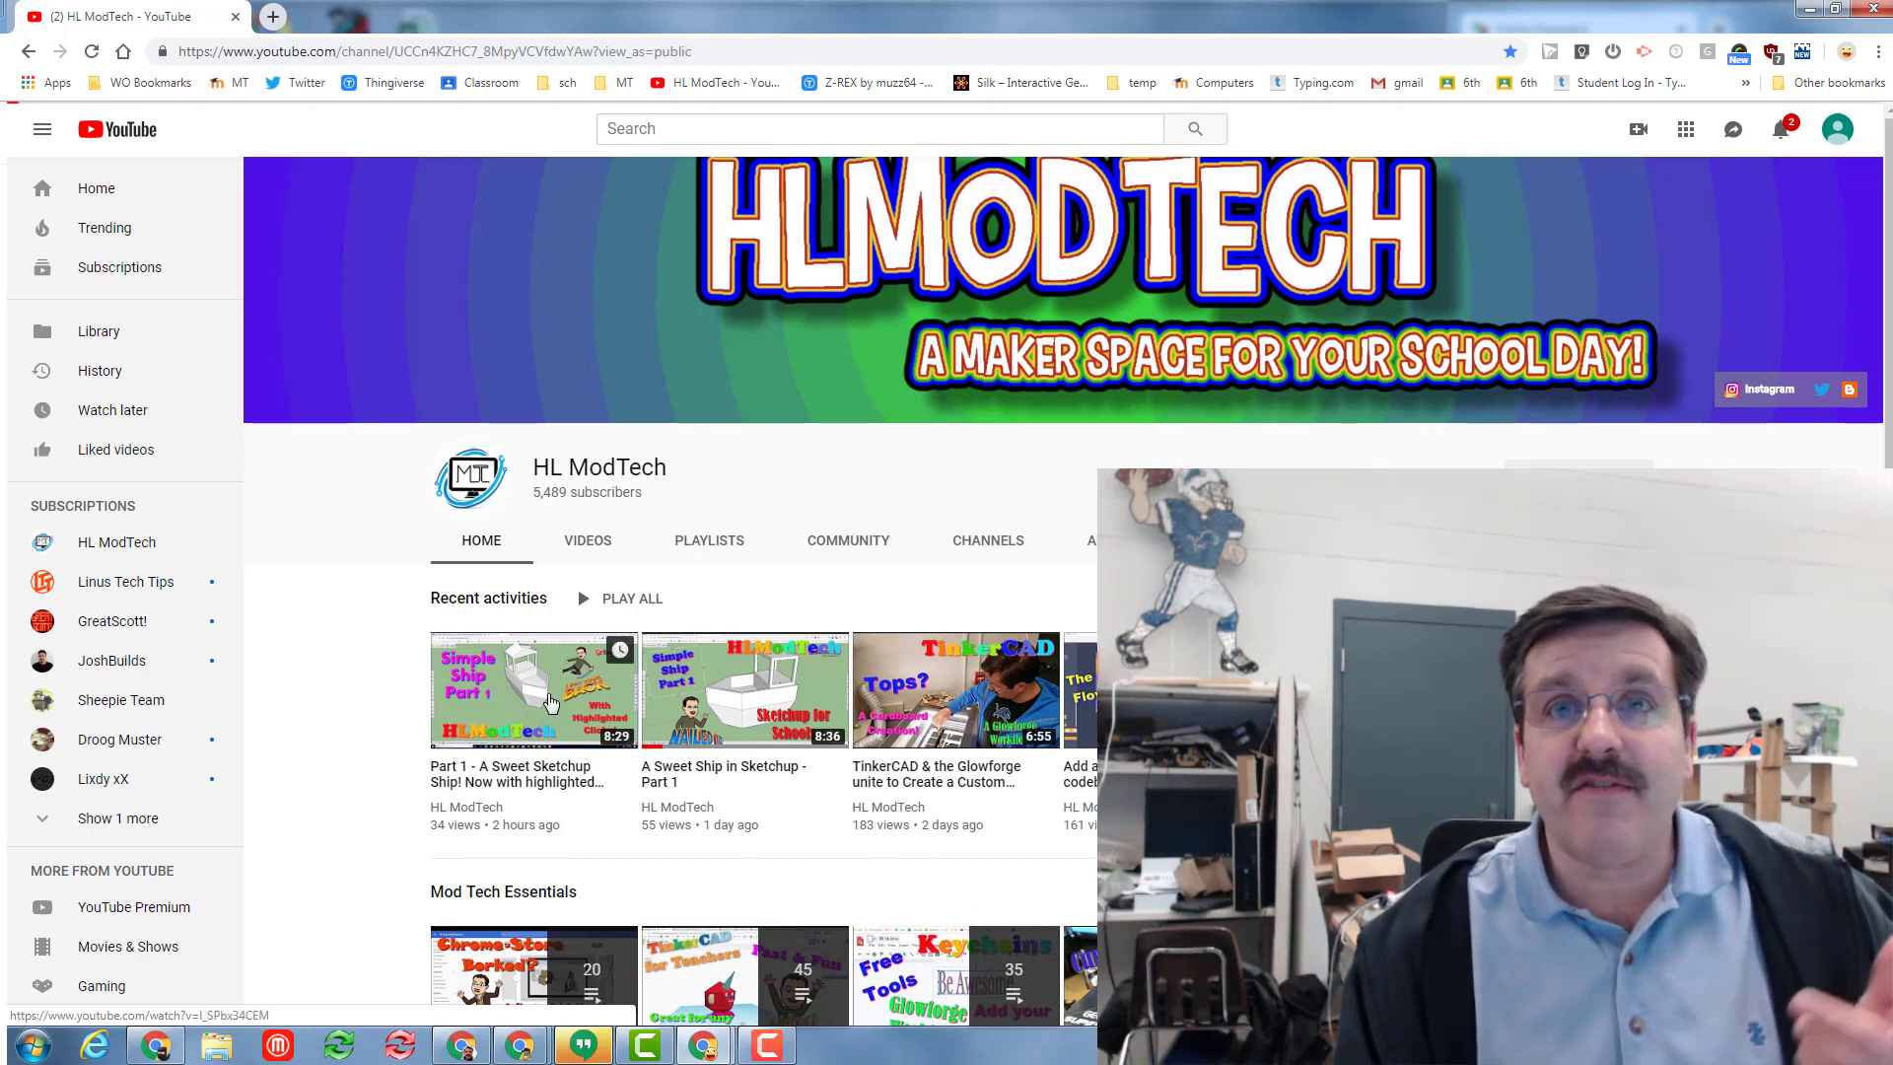
Open the 'Part 1 - A Sweet Sketchup Ship!' video from the HL ModTech channel page.
left_click(534, 690)
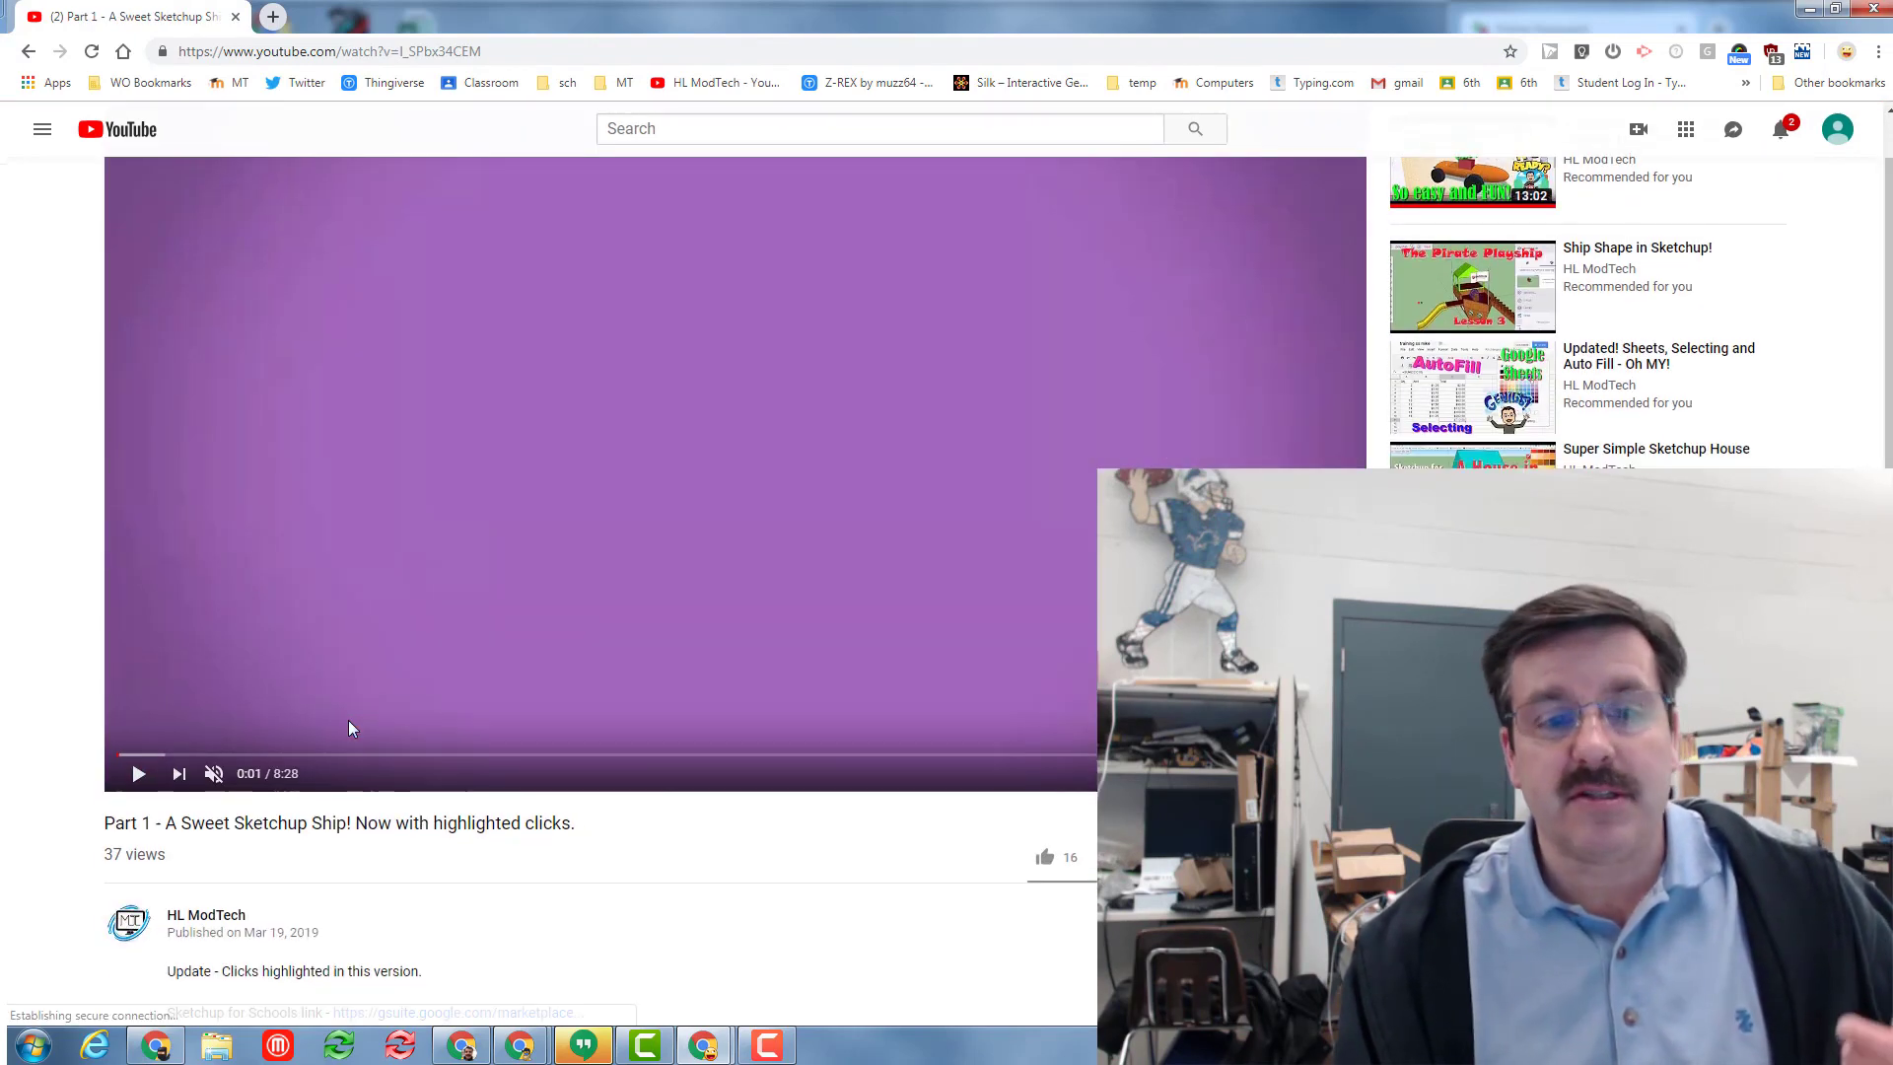
Switch to the SketchUp for Schools page showing a blank untitled model.
left_click(272, 15)
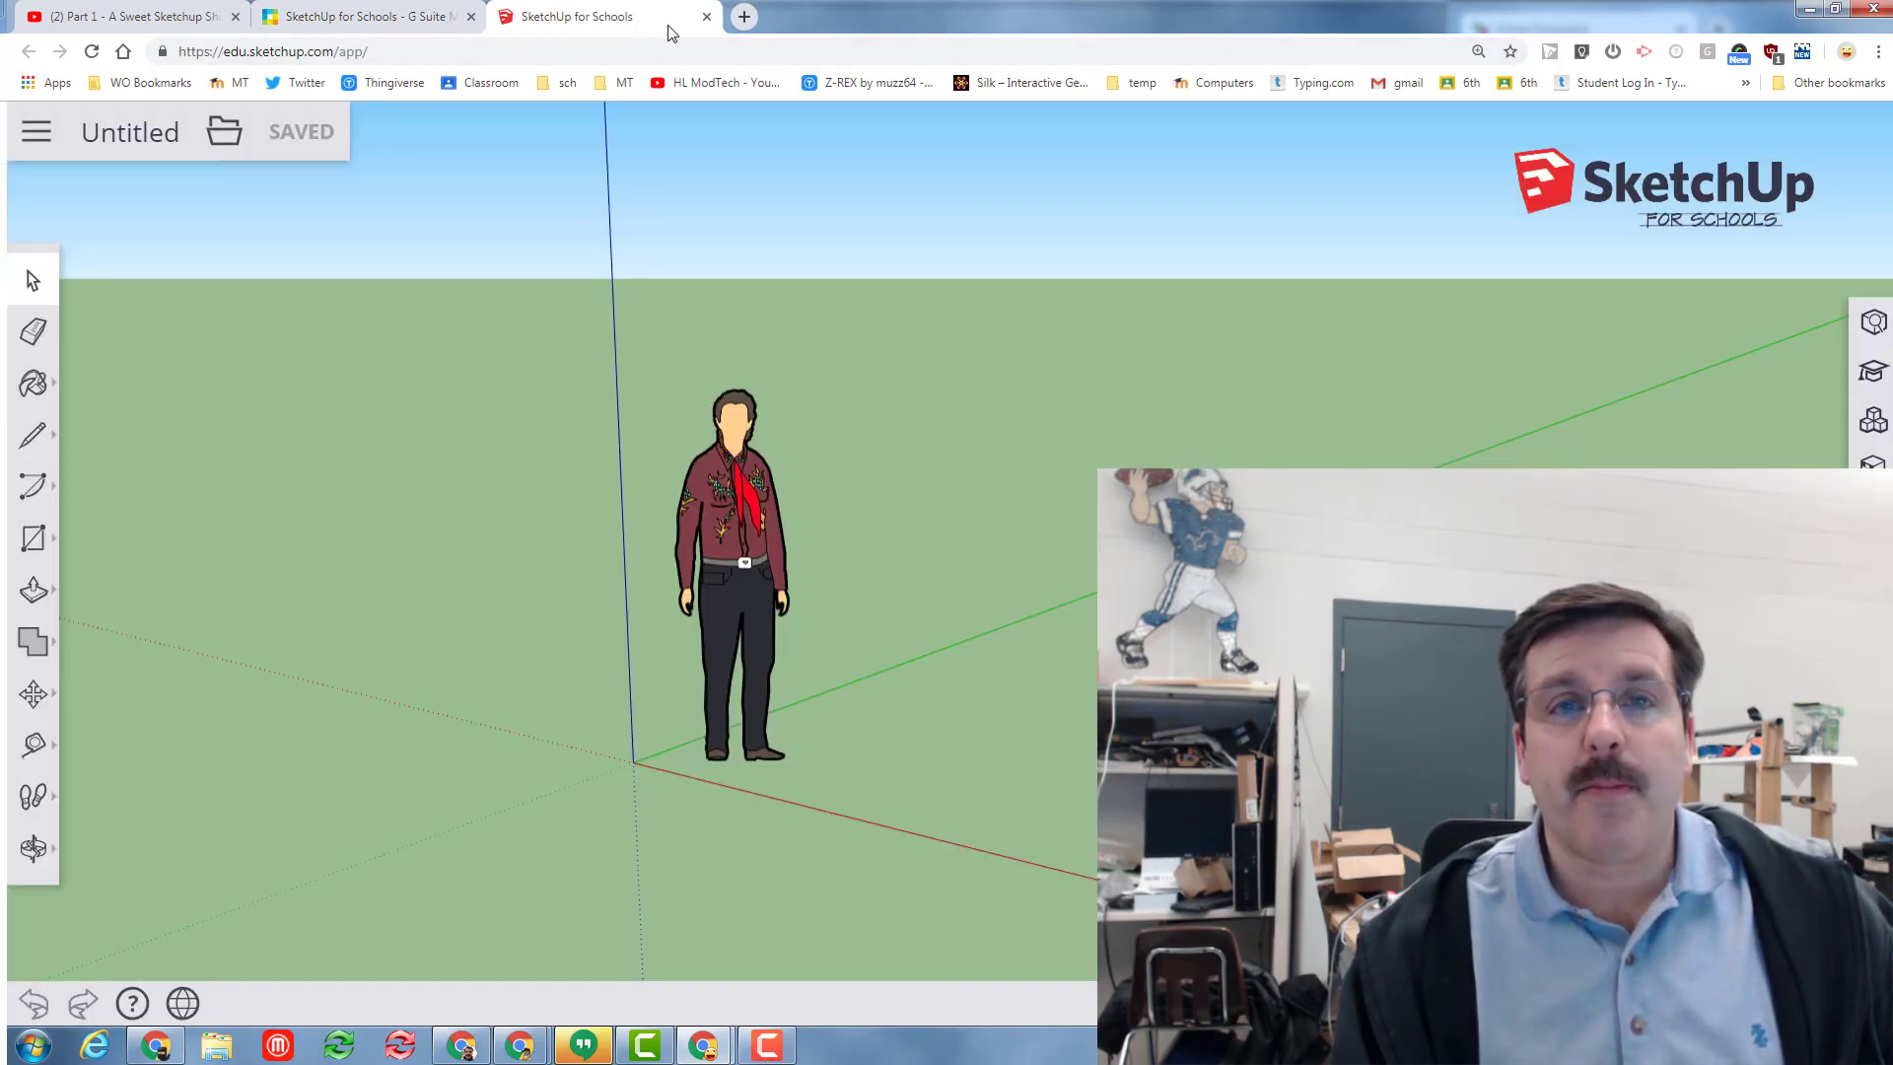
Arrange the SketchUp window beside an Online Stopwatch reading 00:00:00.
left_click(706, 16)
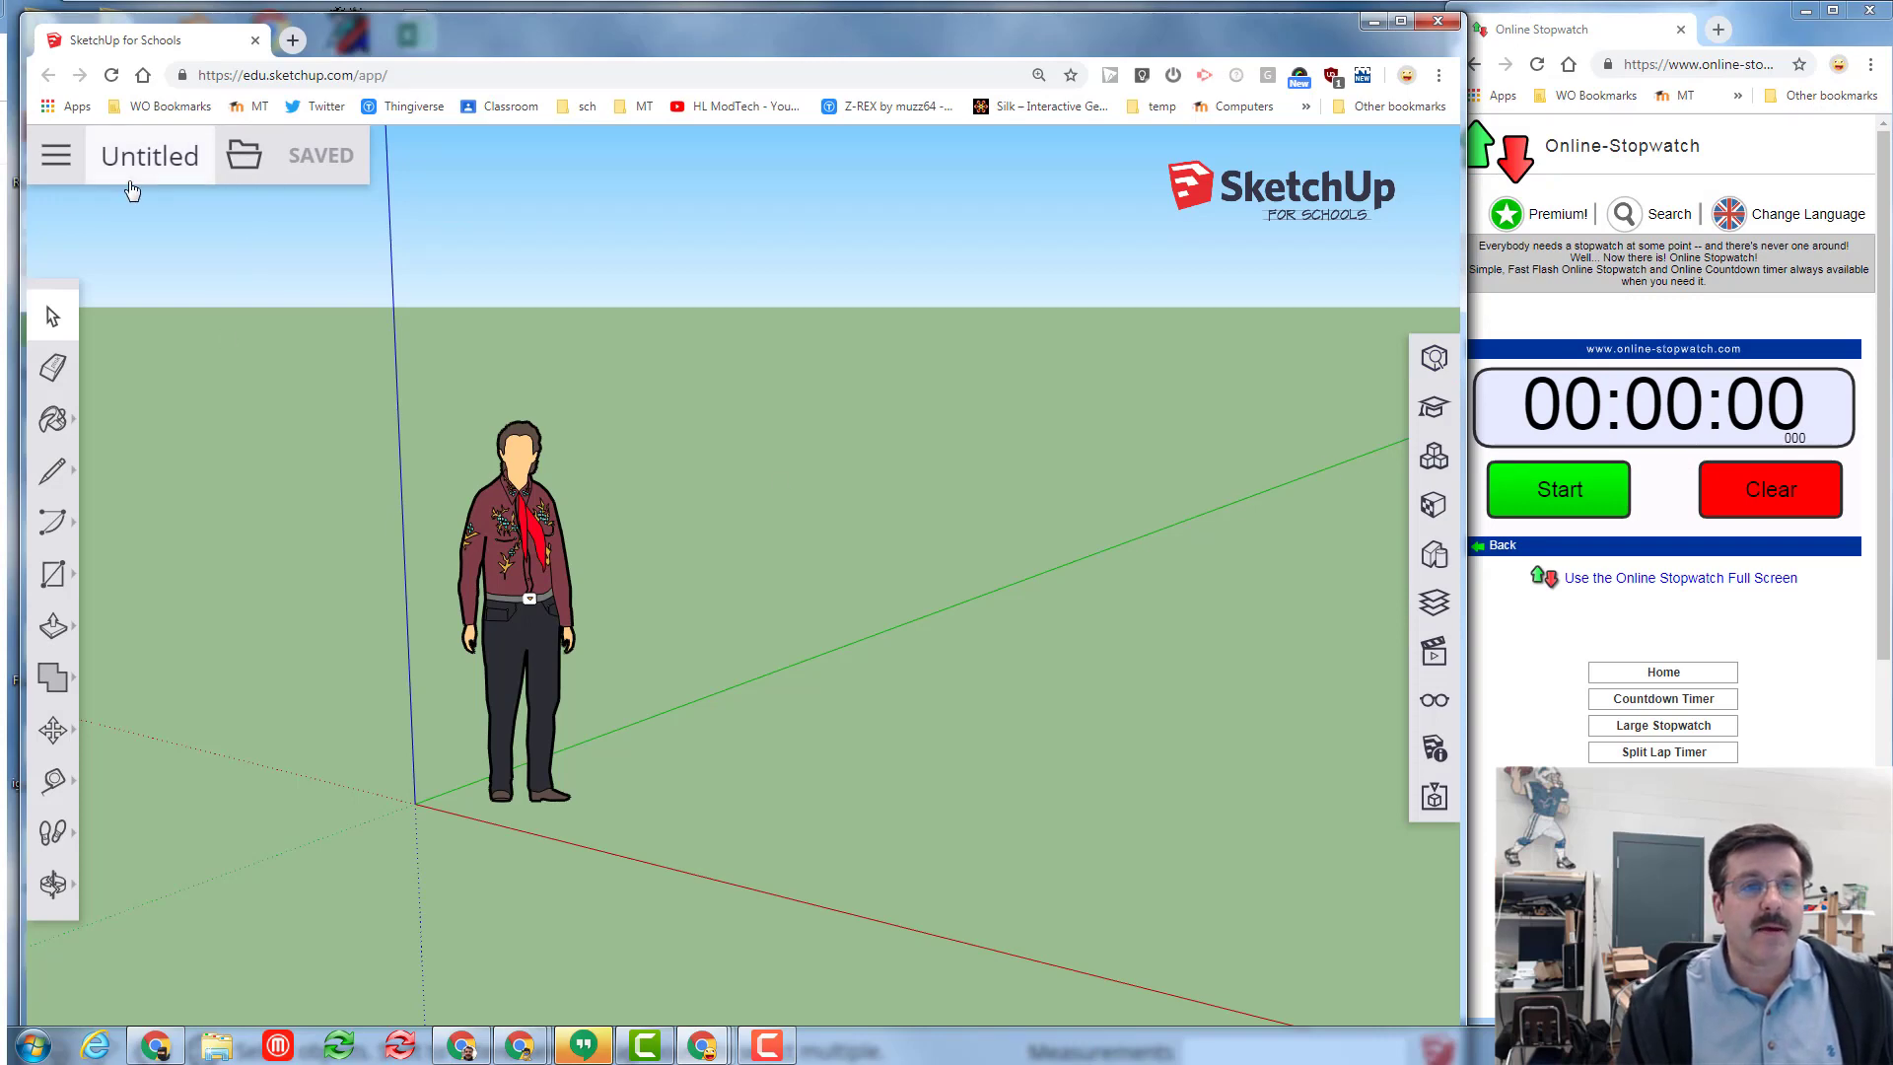
Start a new model from the Simple Template - Millimeters.
left_click(55, 154)
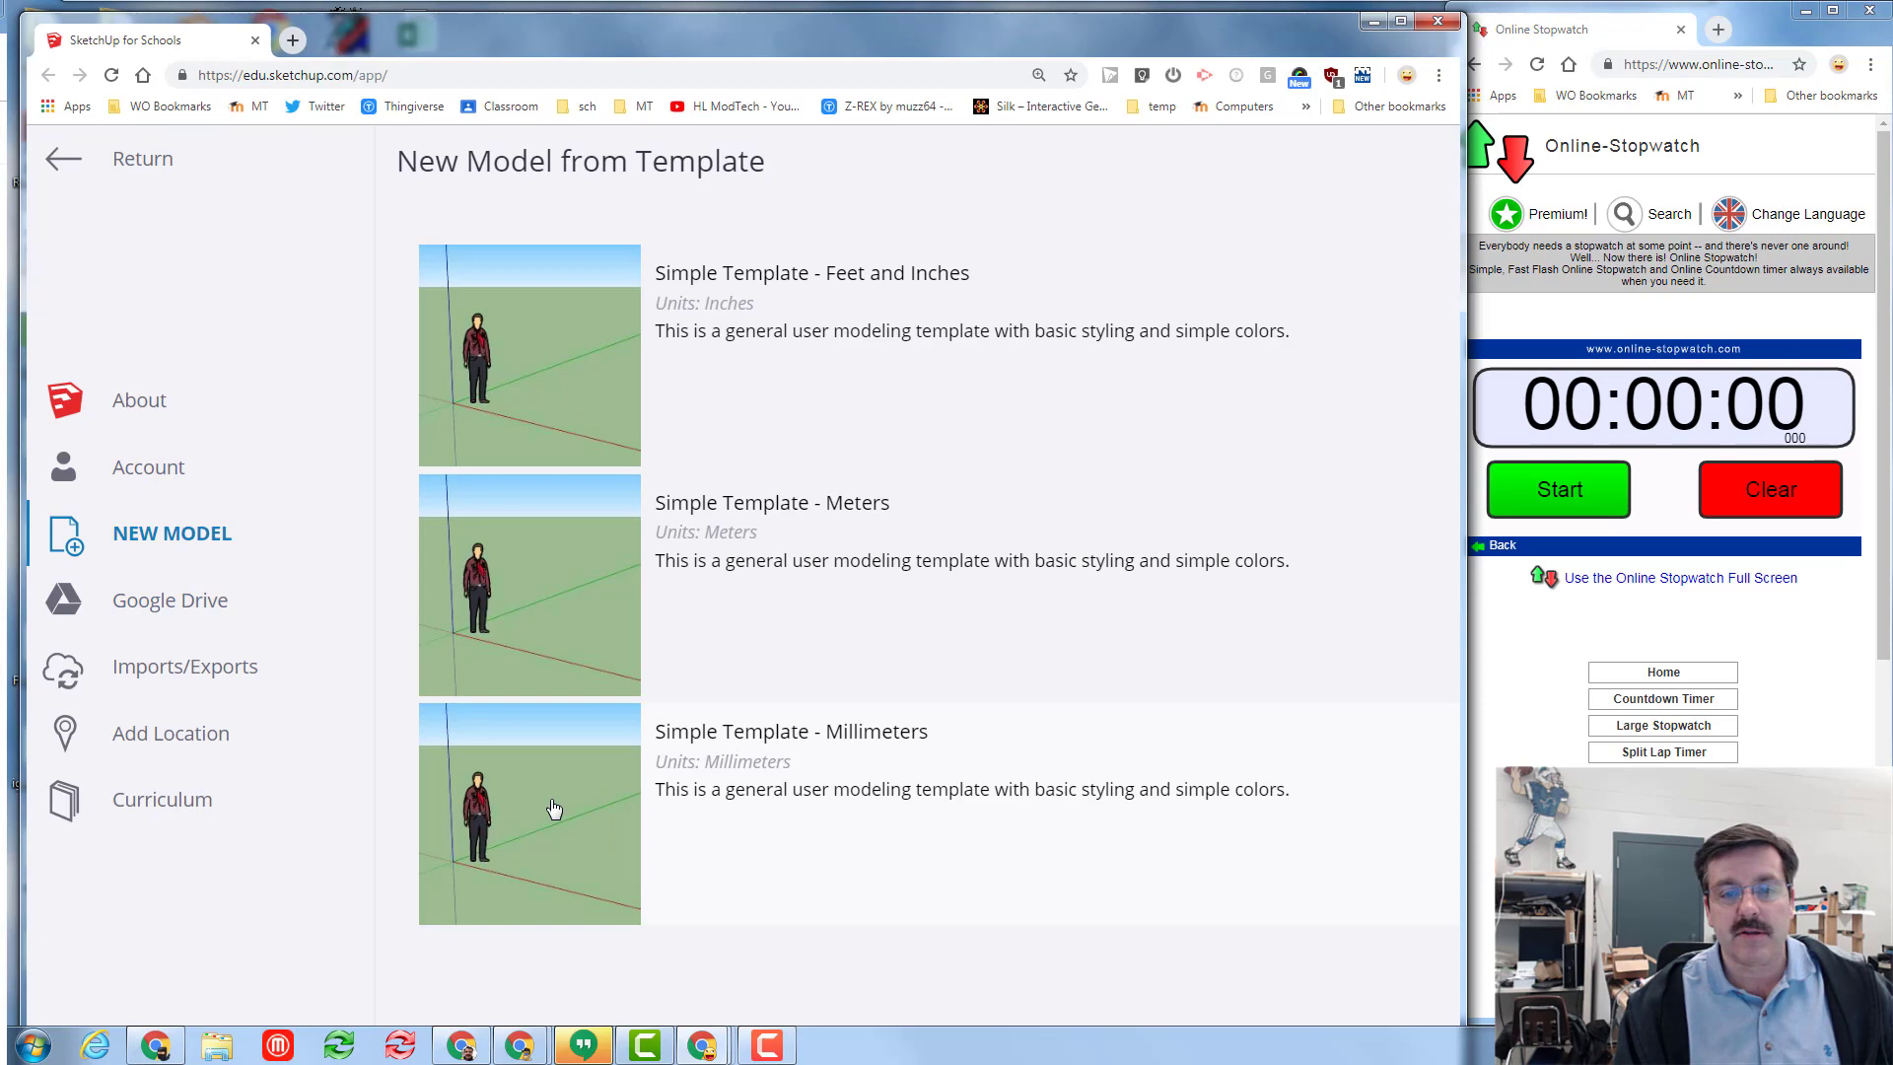
left_click(528, 812)
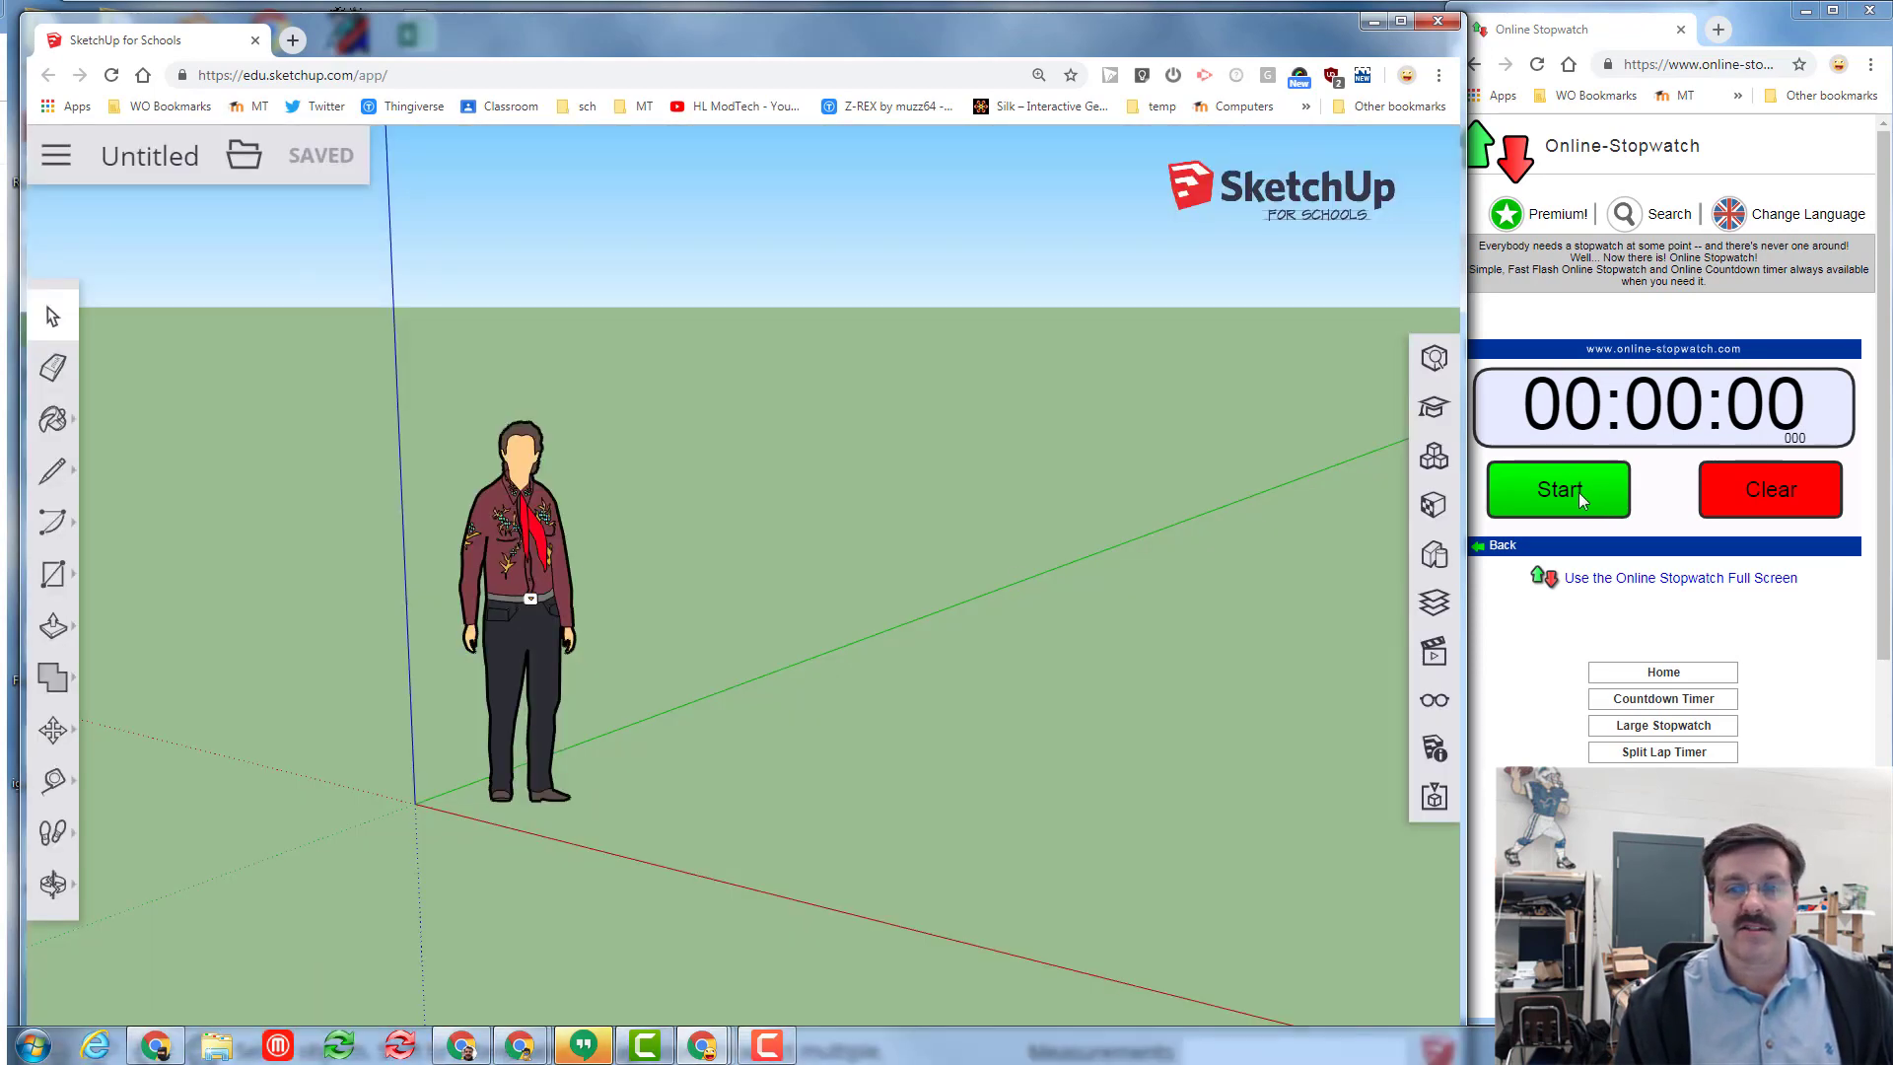
Start the stopwatch and draw a pointed five-sided hull face at the origin.
left_click(1556, 489)
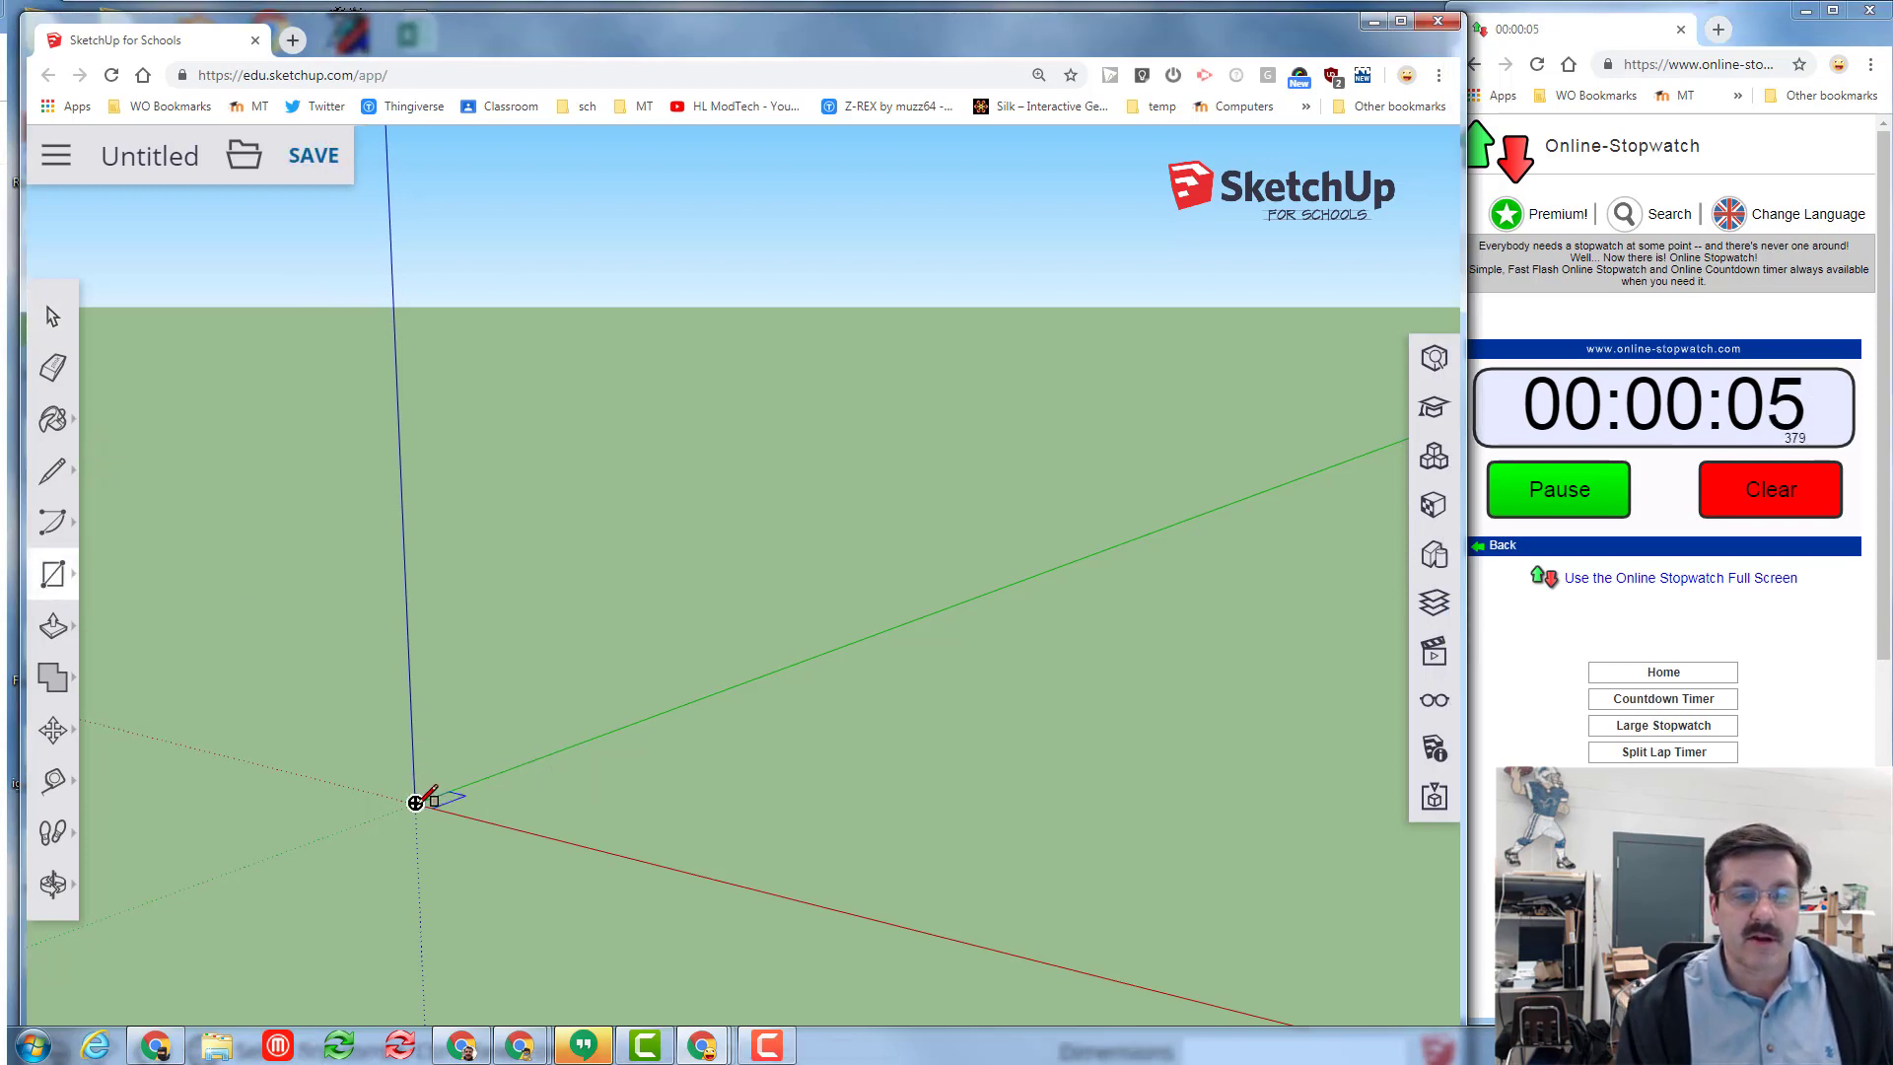
left_click(767, 827)
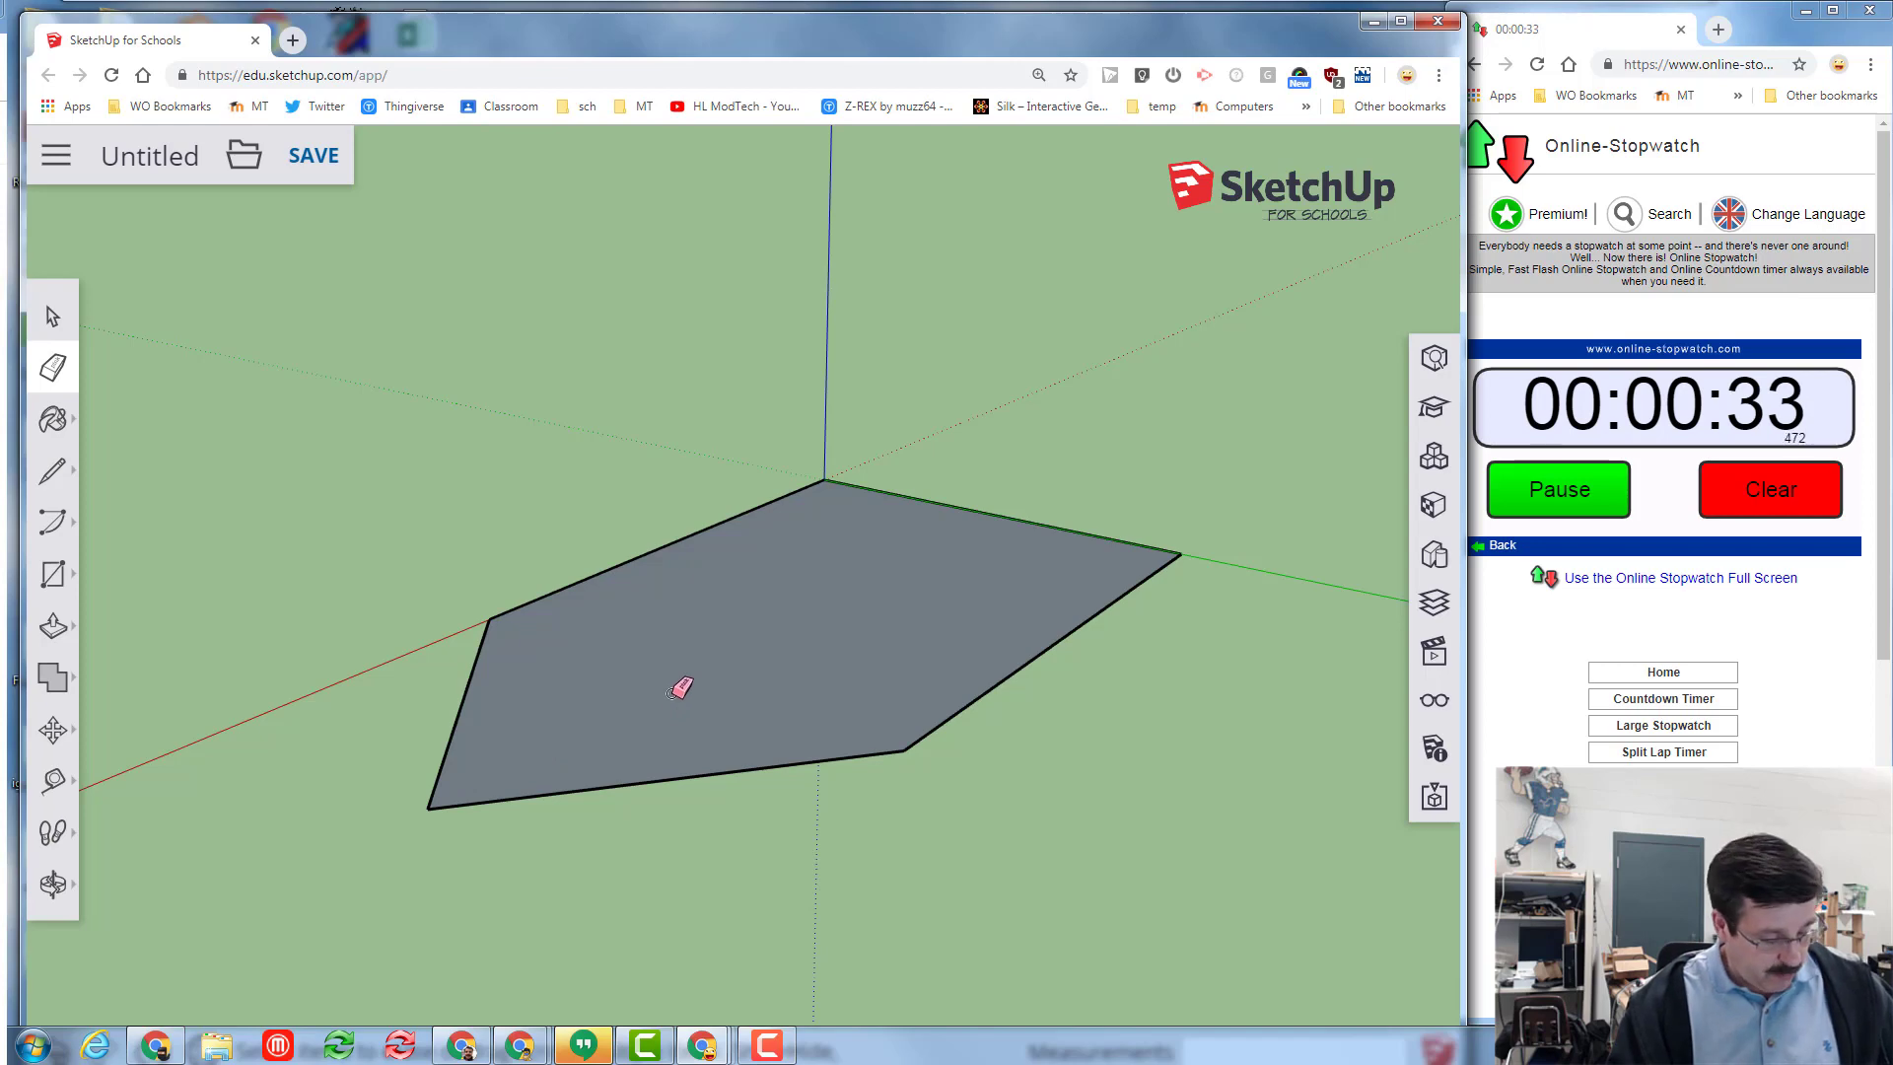
Push/Pull the pentagon face upward into a solid hull block.
left_click_drag(680, 690, 708, 564)
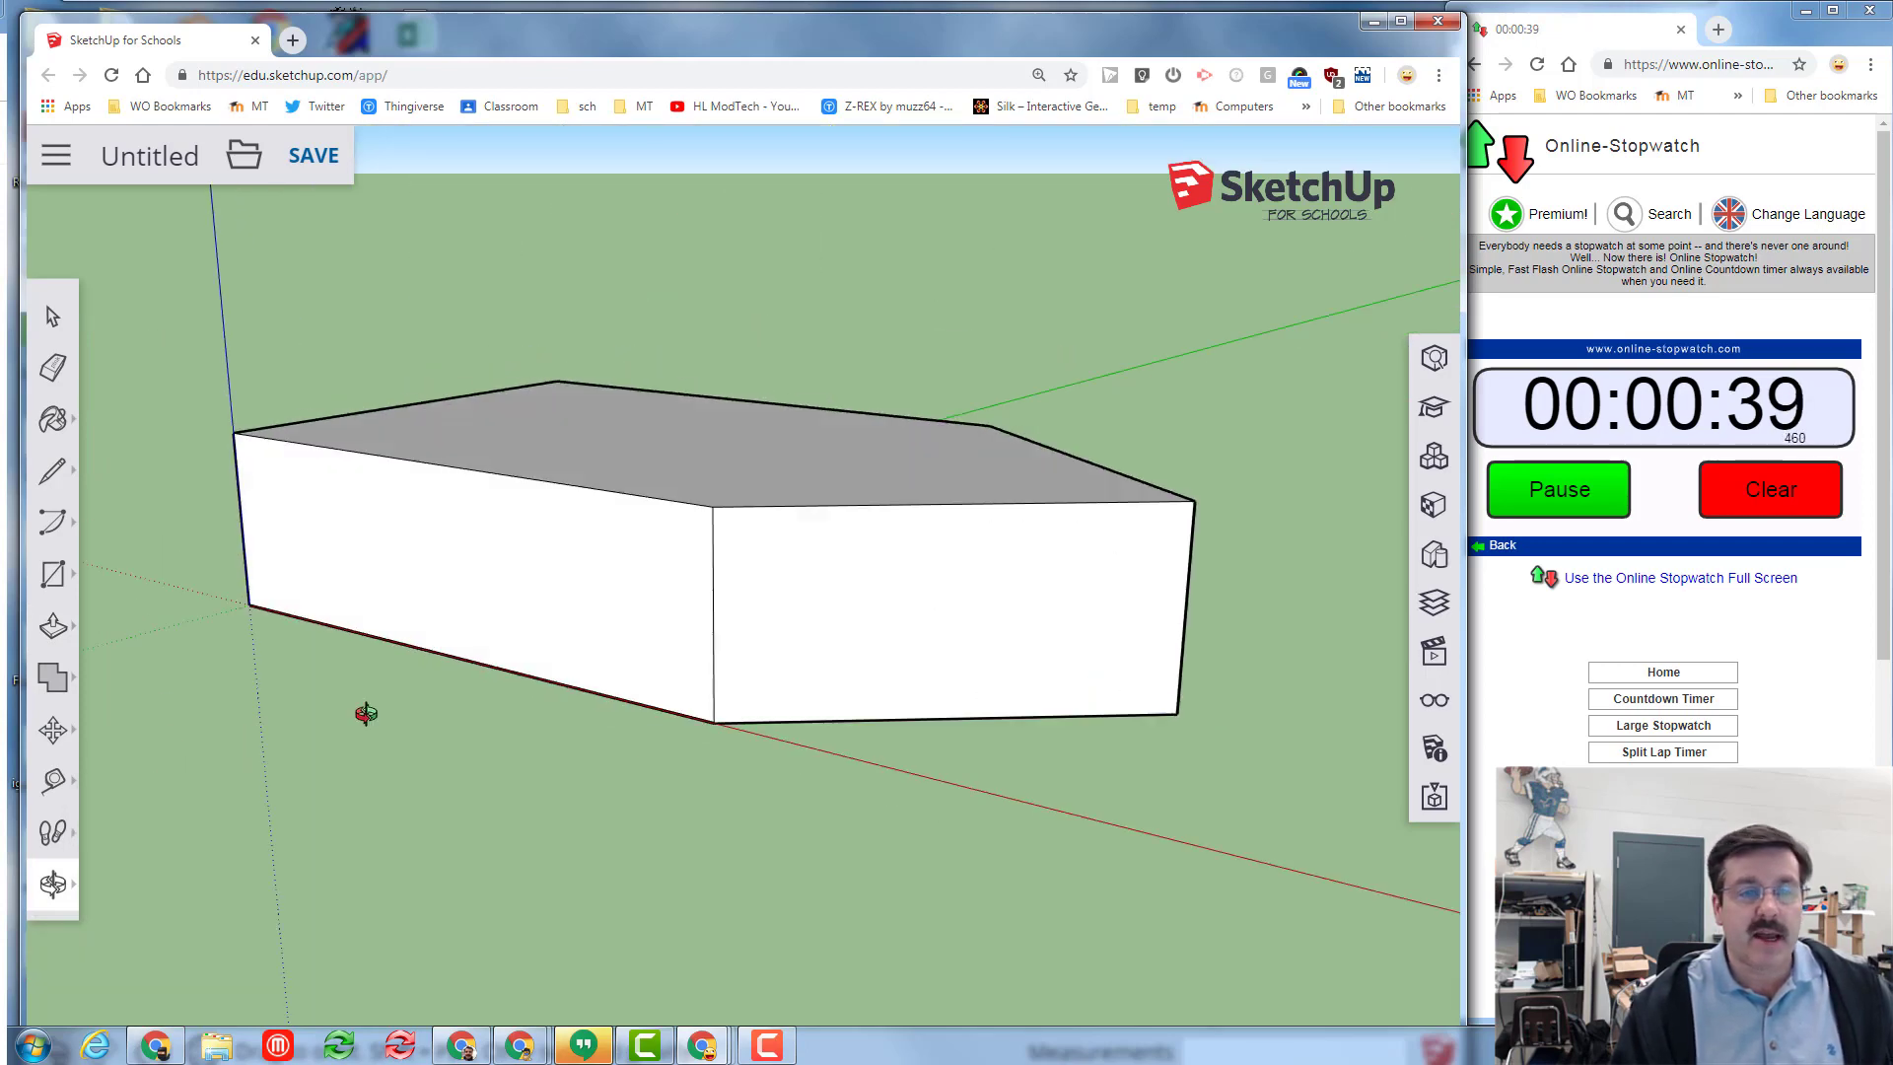
mouse_move(53, 316)
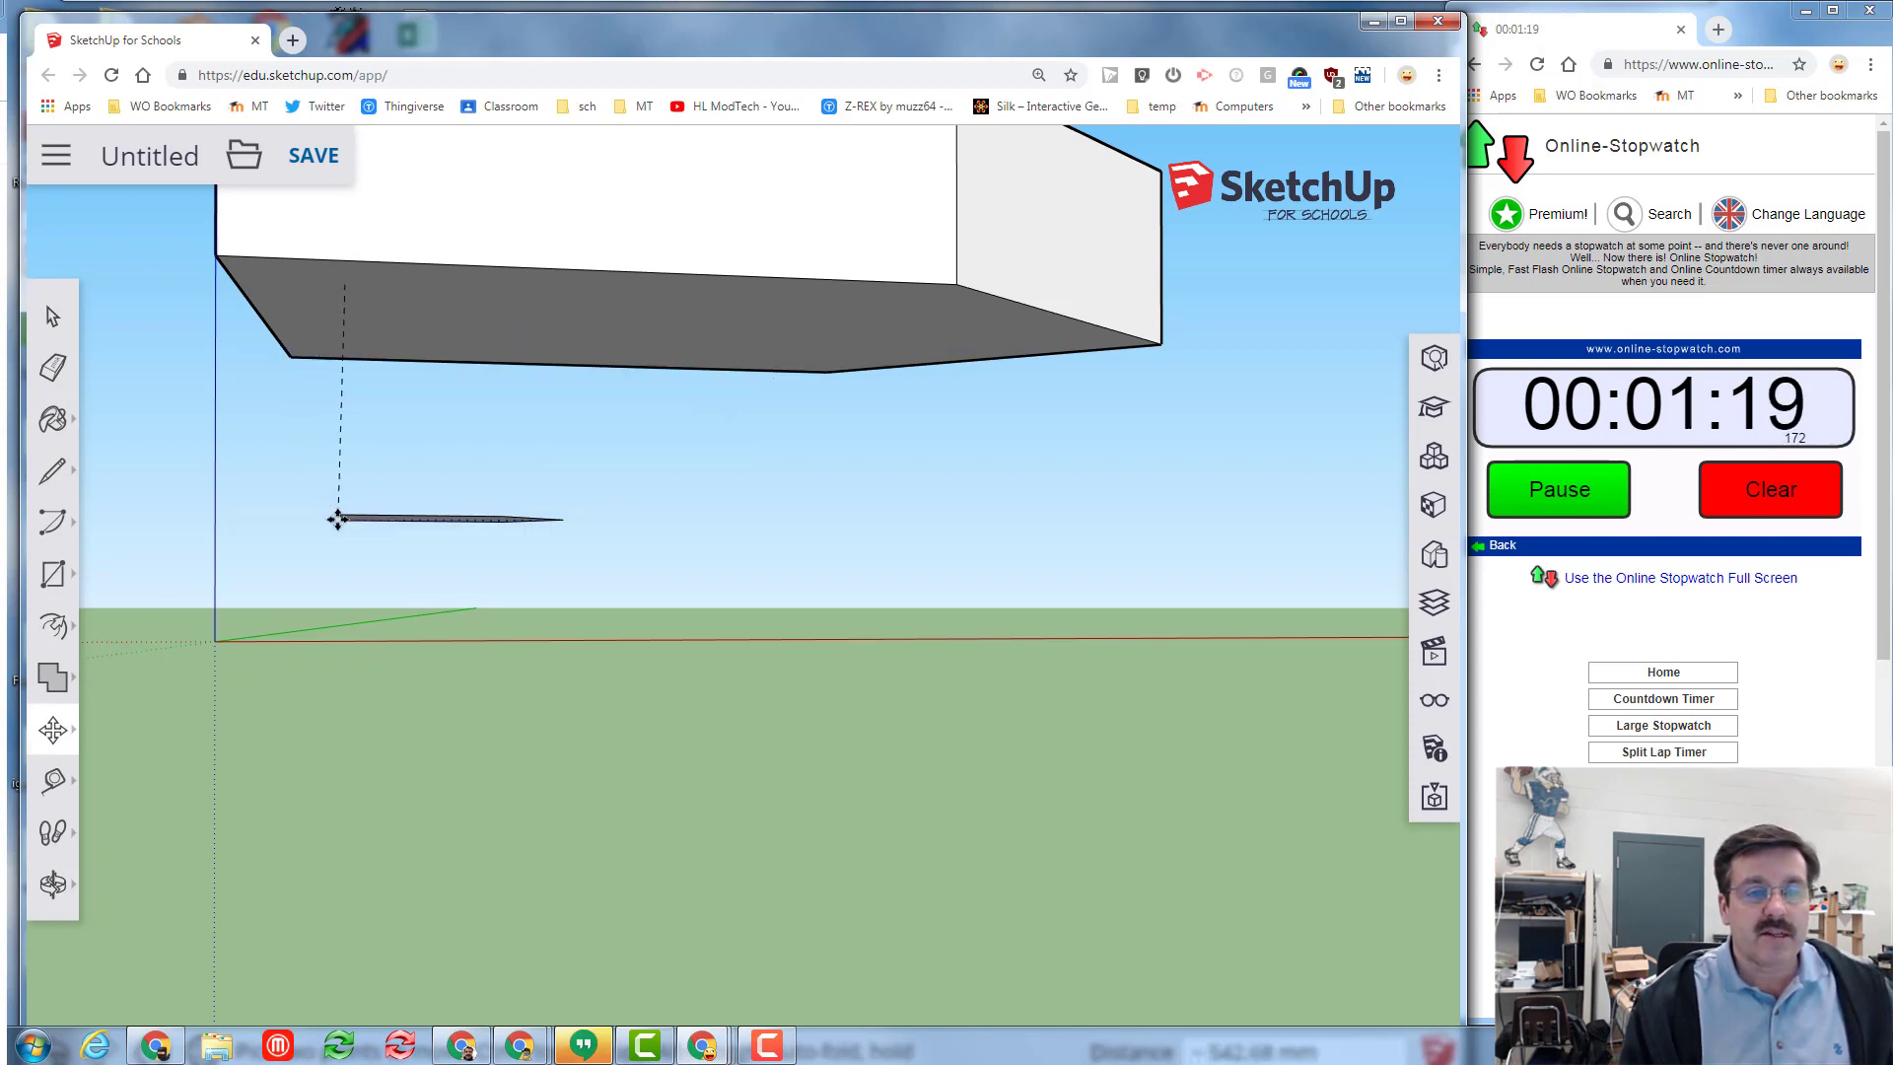
Taper the hull's bottom, offset a top rail and push the inner face down.
left_click(664, 308)
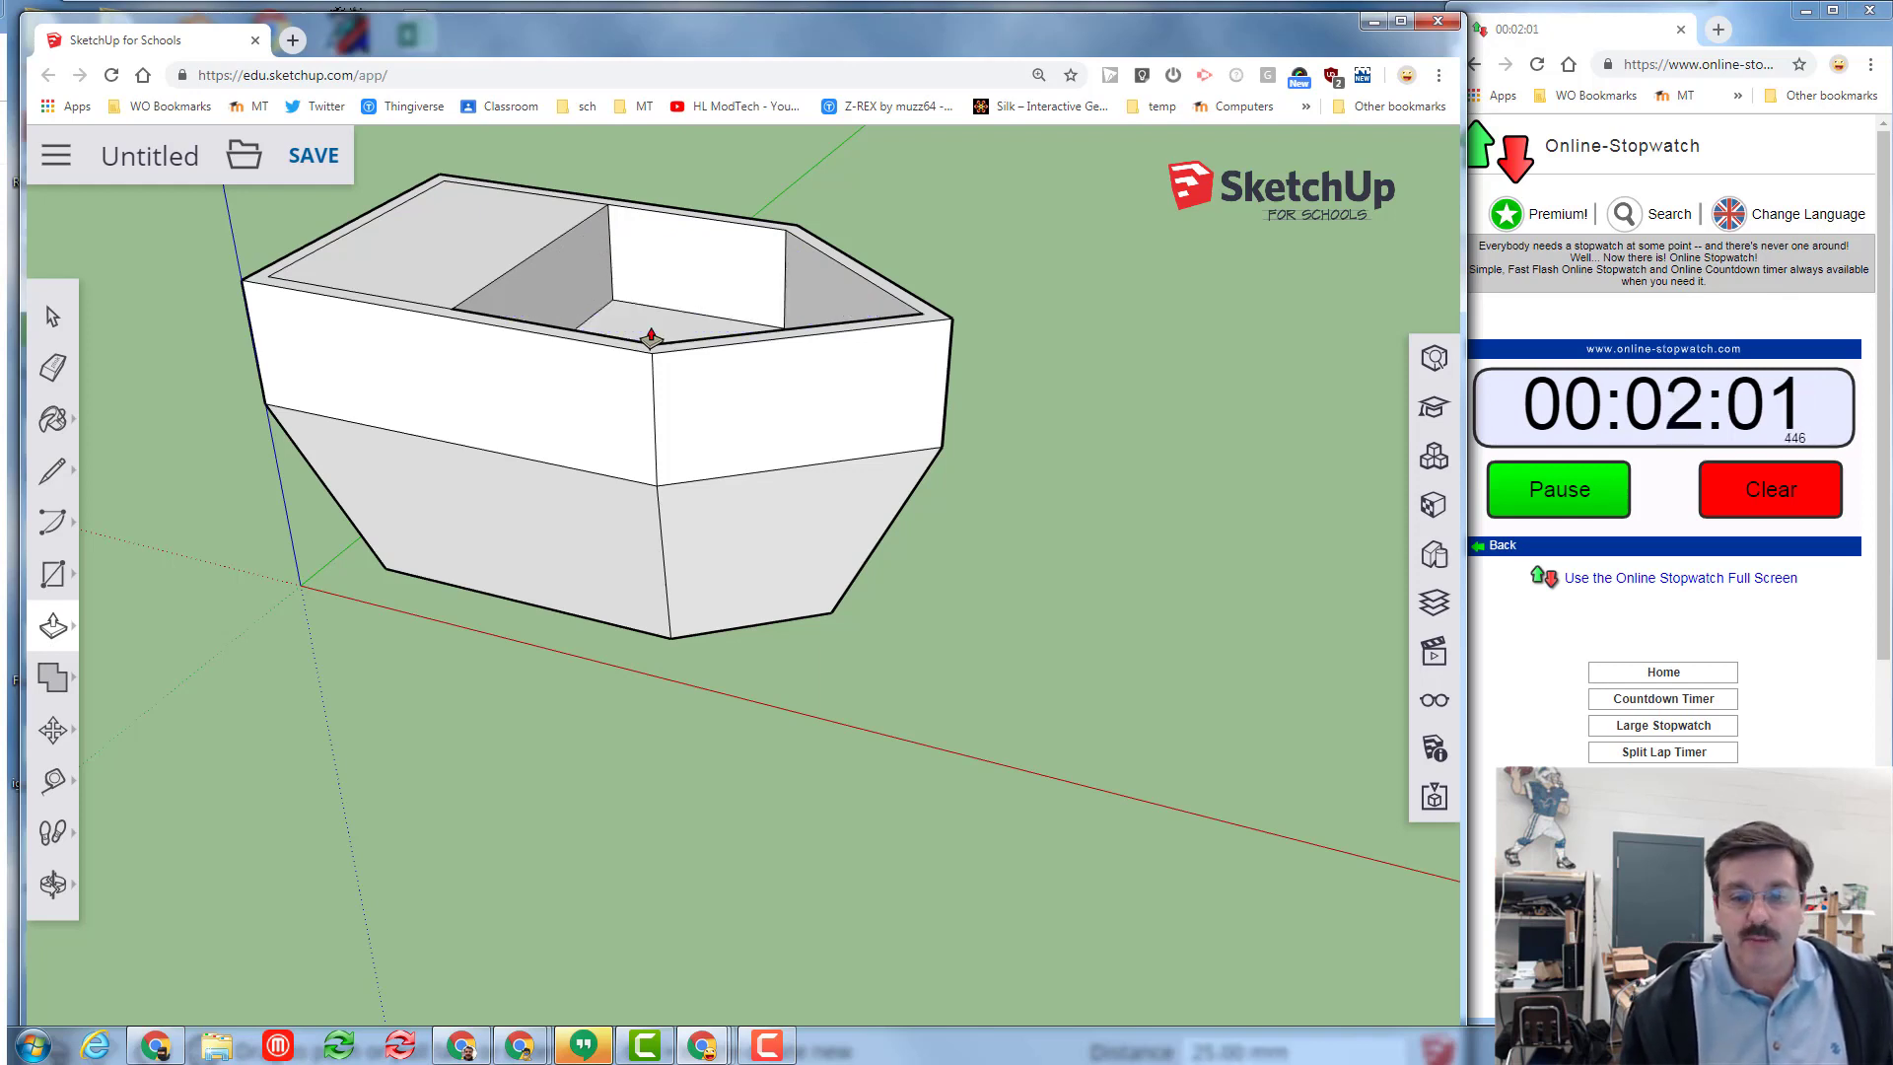
Draw a rectangle inside the hollow hull and pull it up into a tall cabin block.
left_click(574, 241)
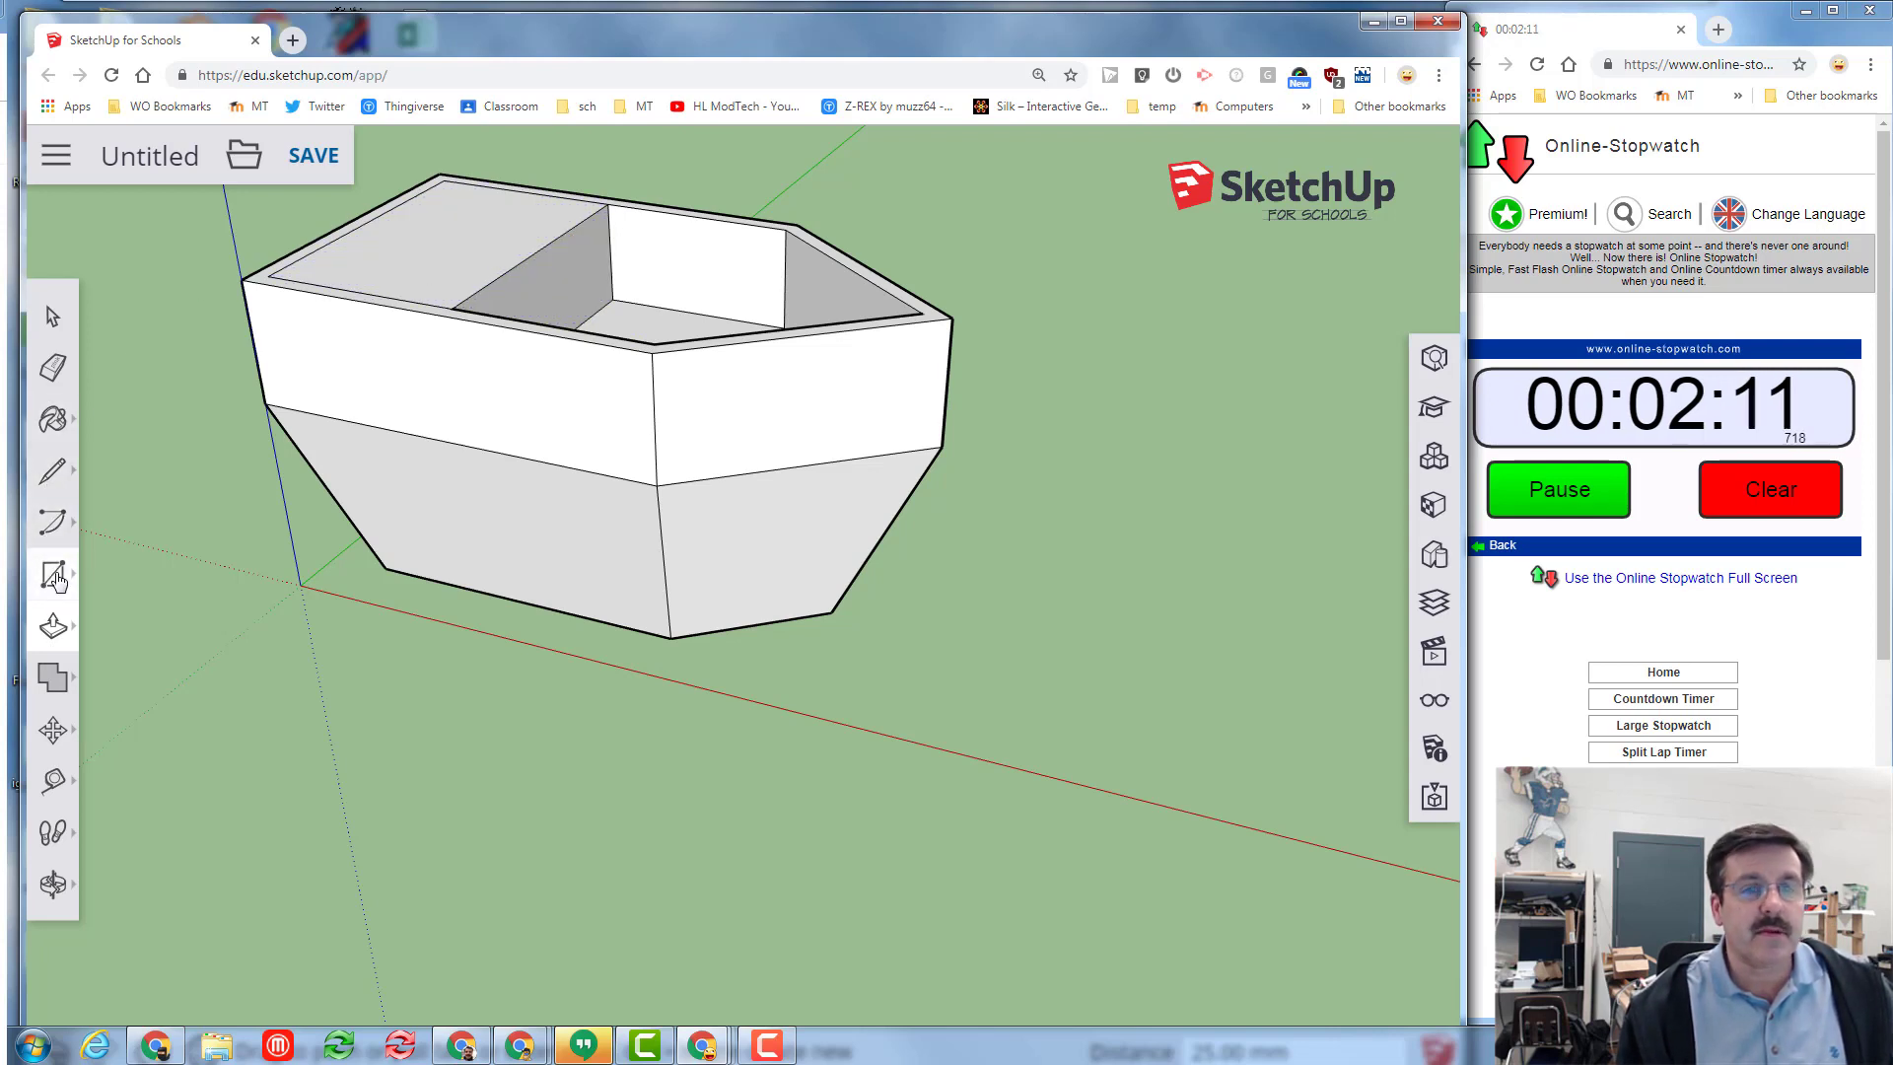
left_click(53, 574)
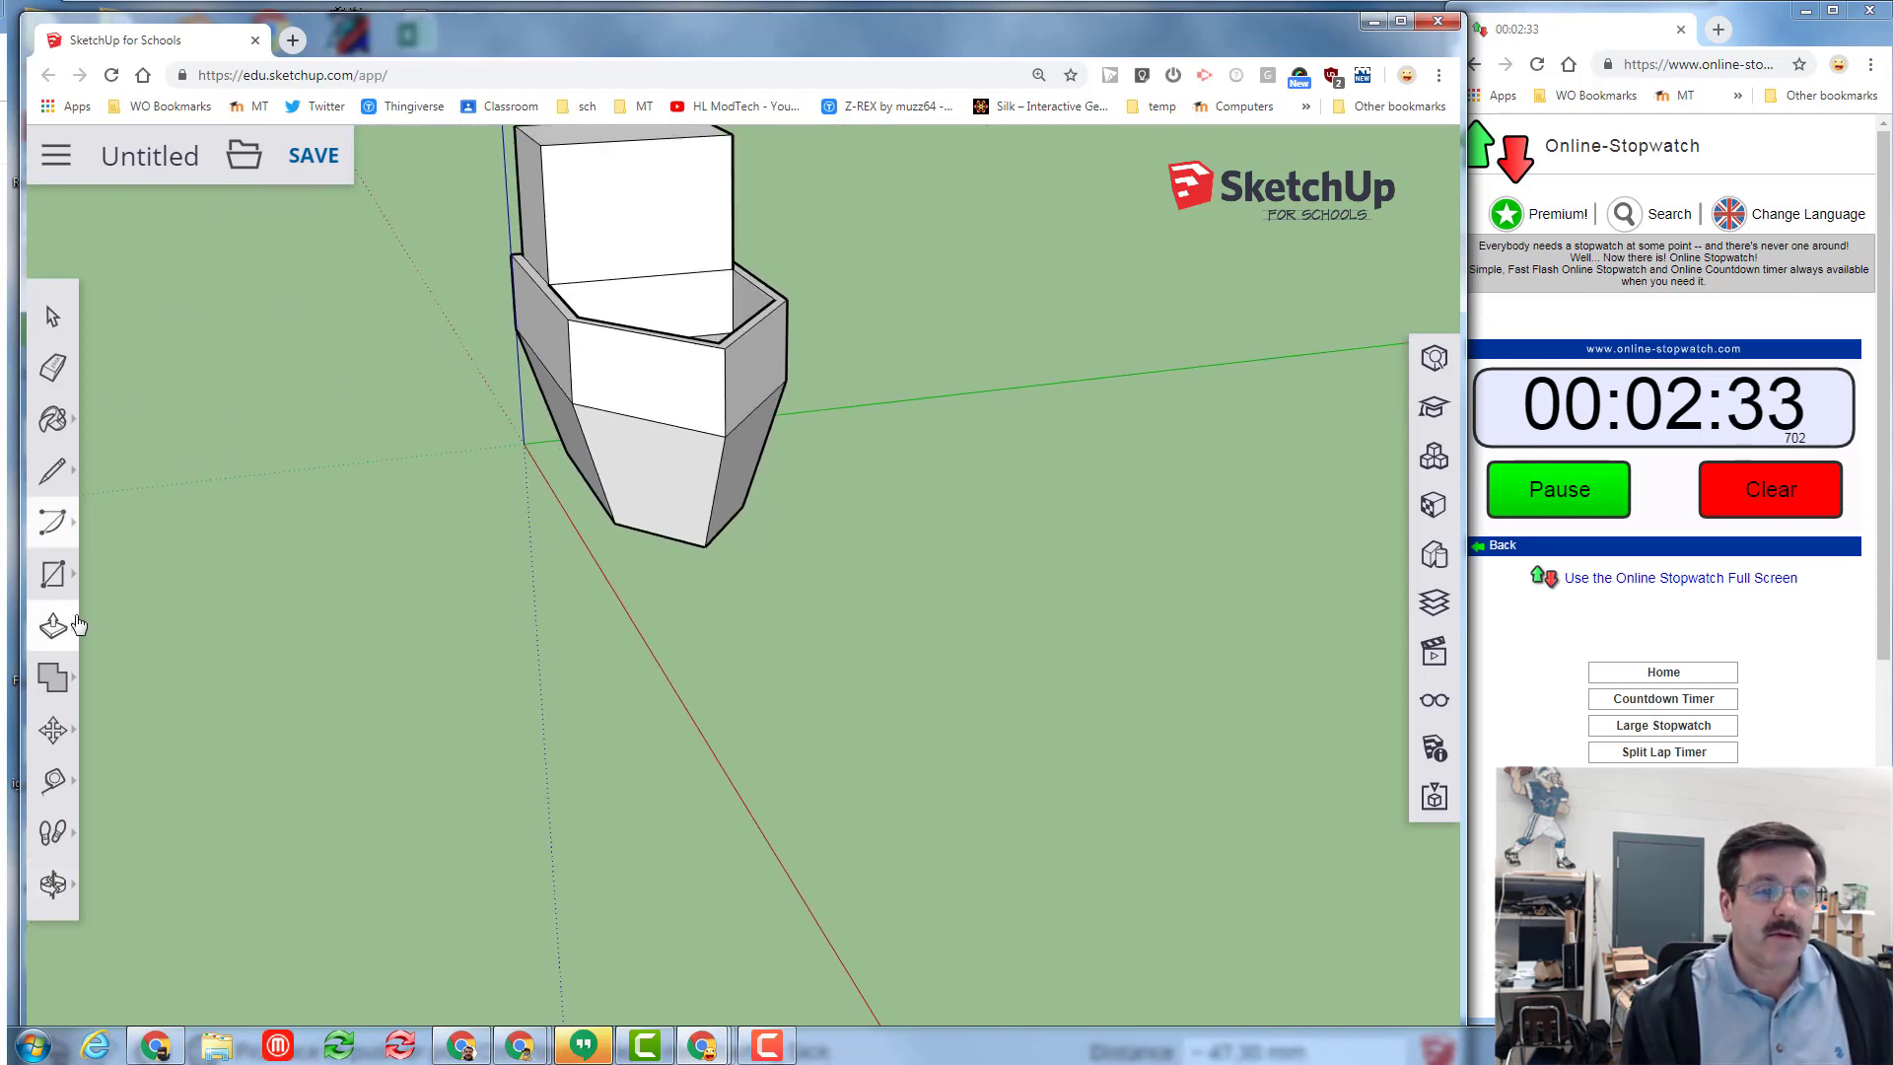
Cut window openings through the cabin walls and raise a ridge line into a peaked roof.
left_click(53, 626)
type("30")
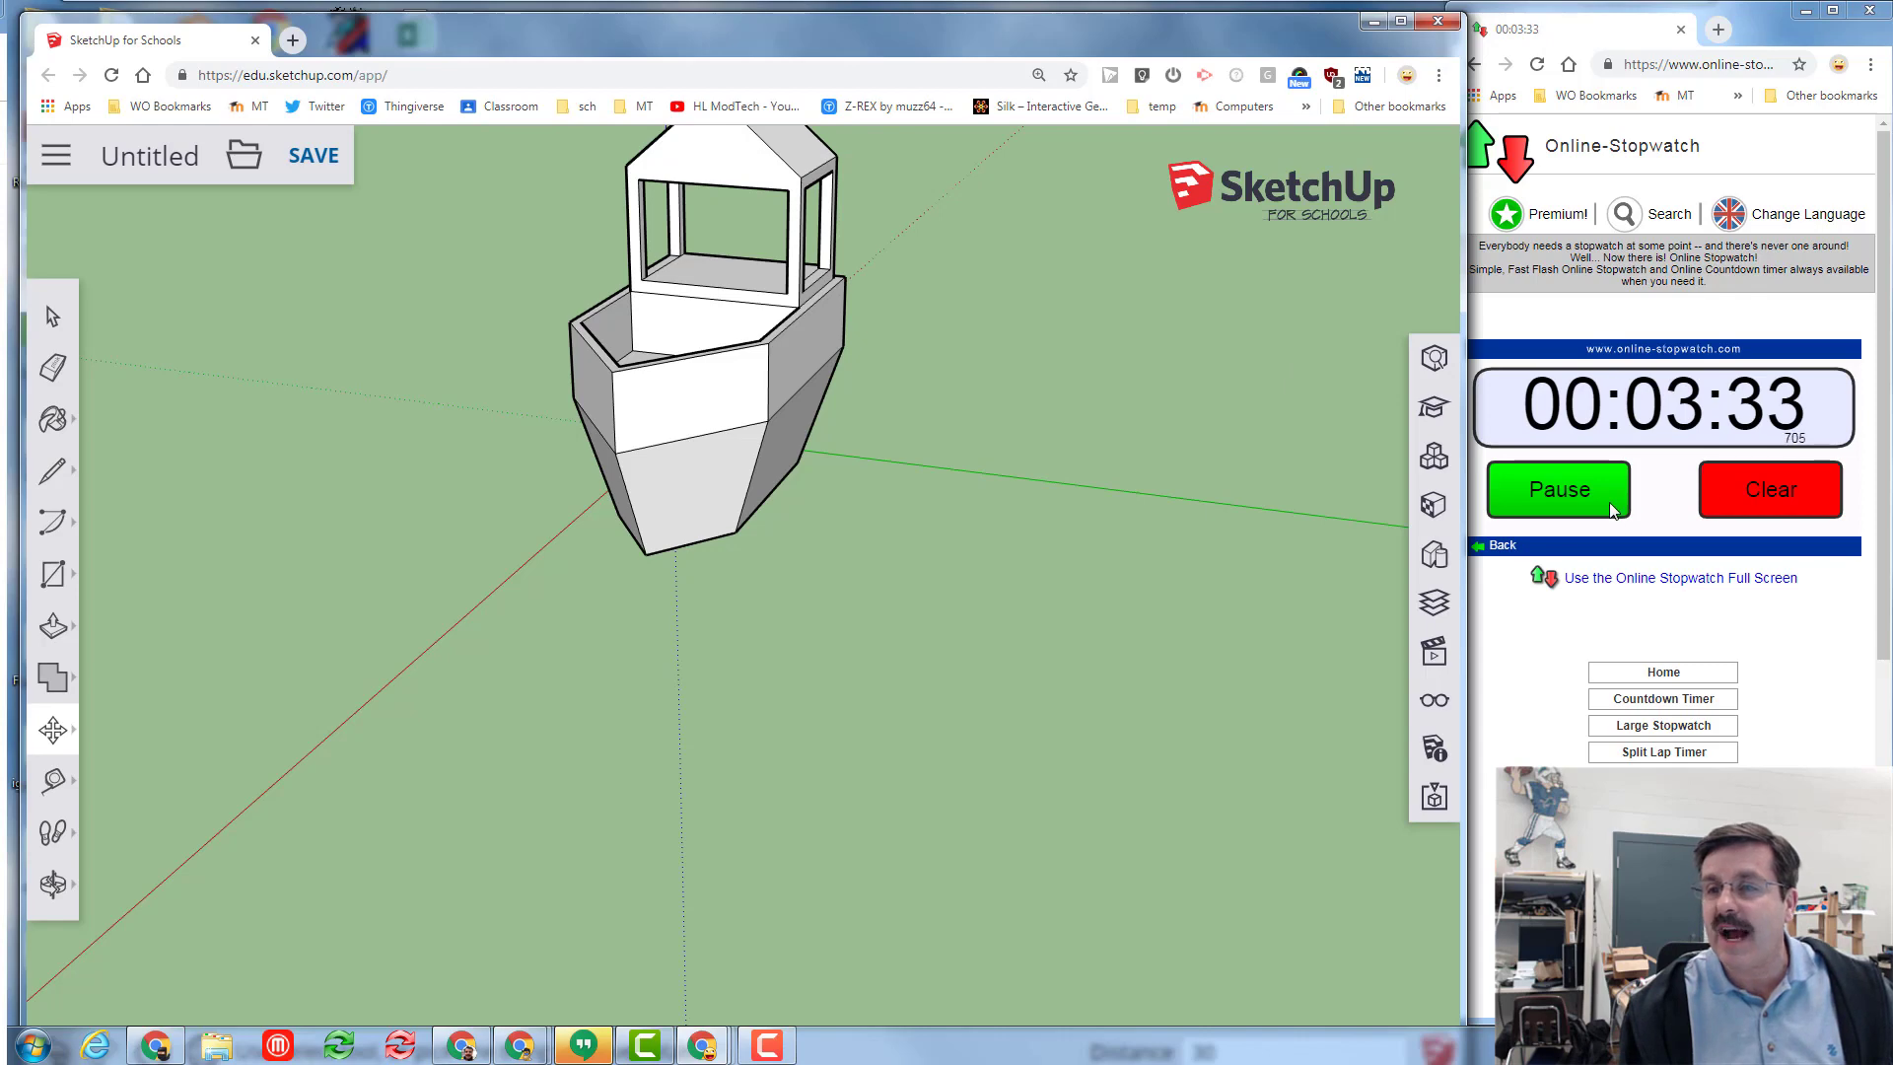
Pause the stopwatch at 3:34 and orbit around the finished ship.
left_click(1558, 490)
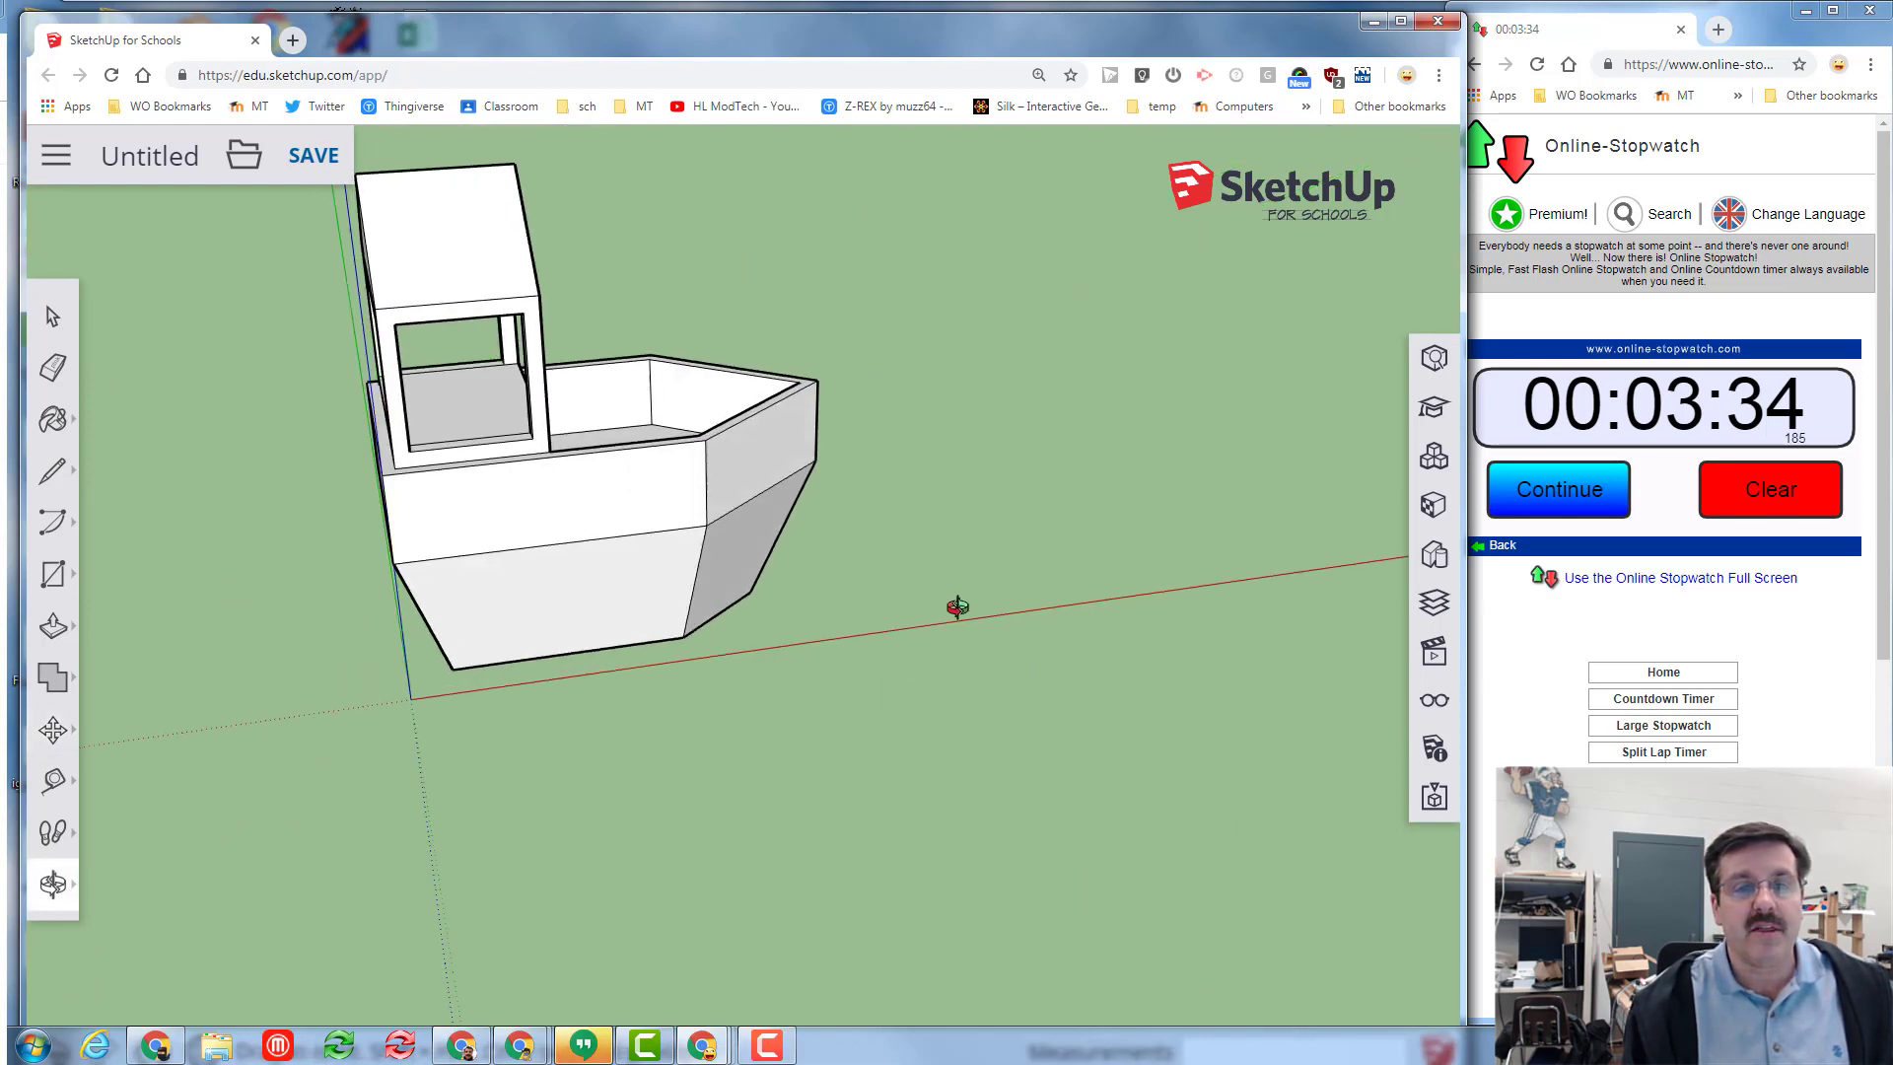
left_click_drag(958, 607, 840, 557)
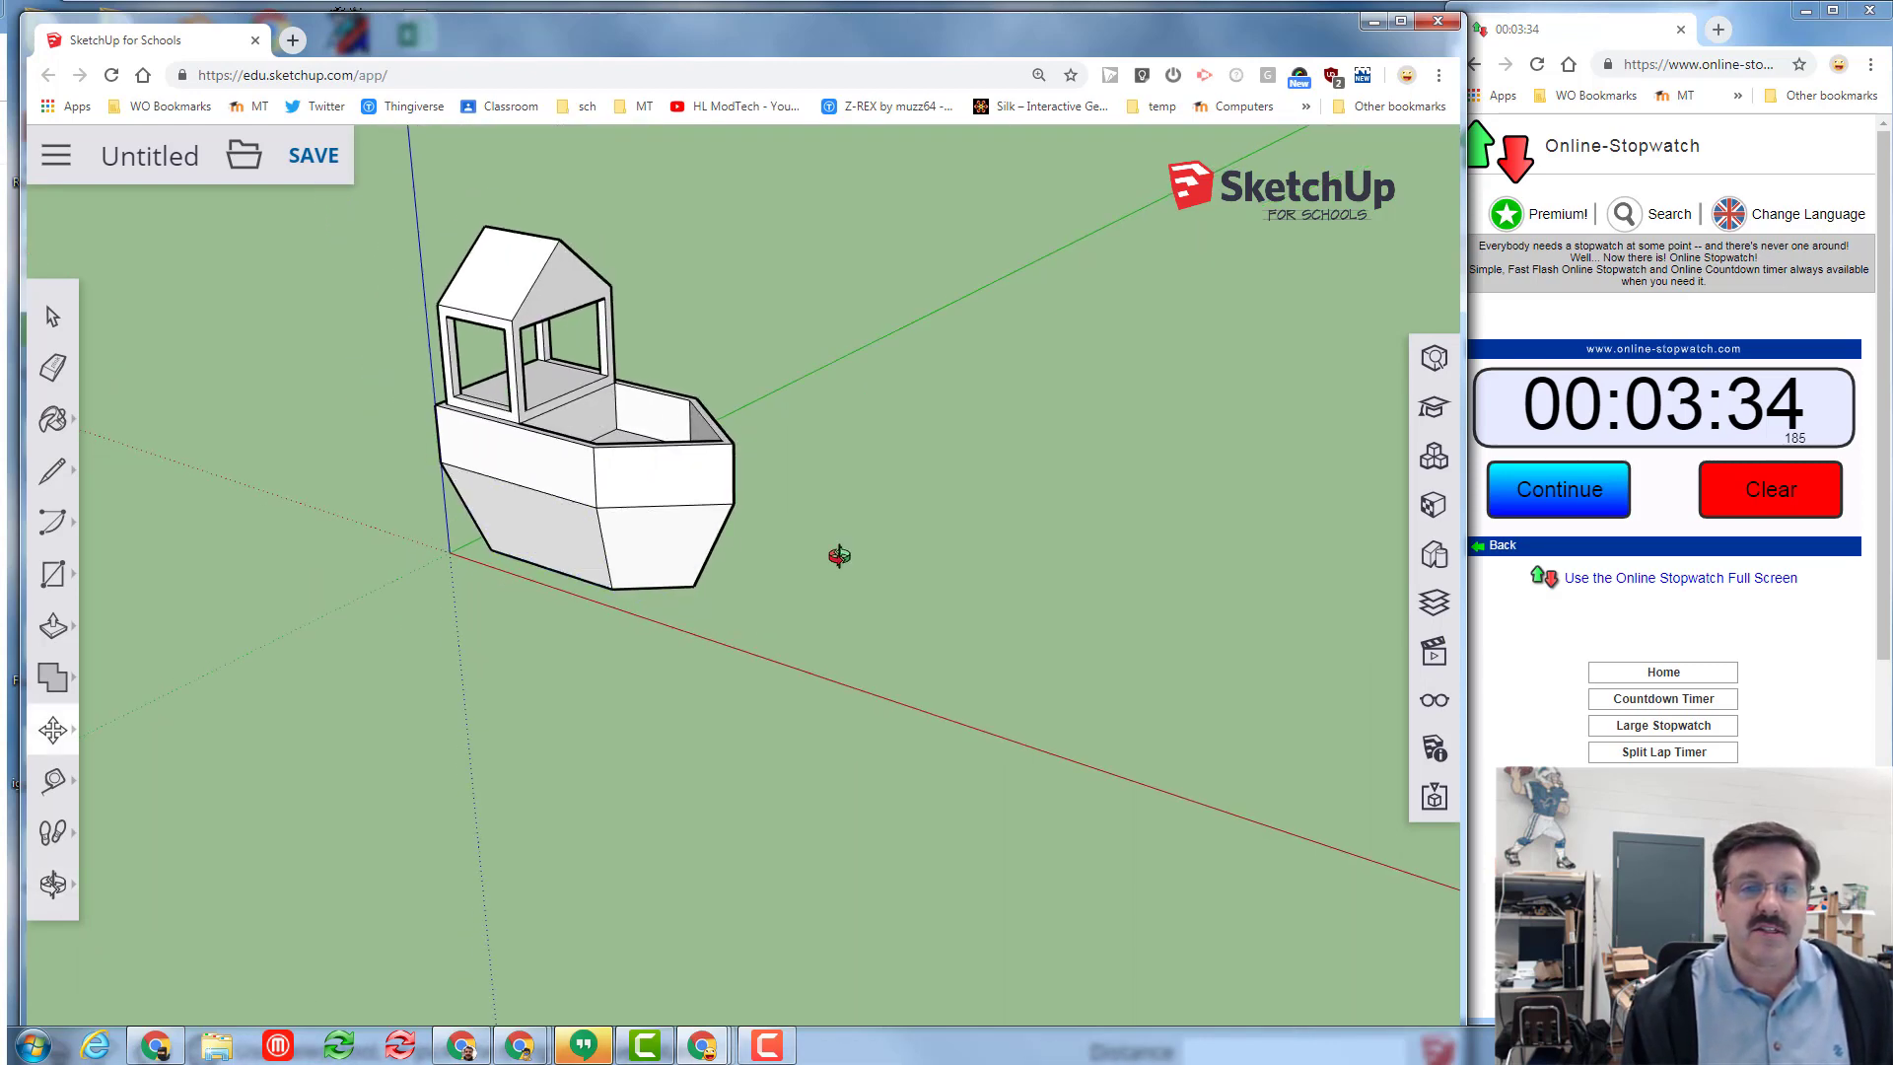